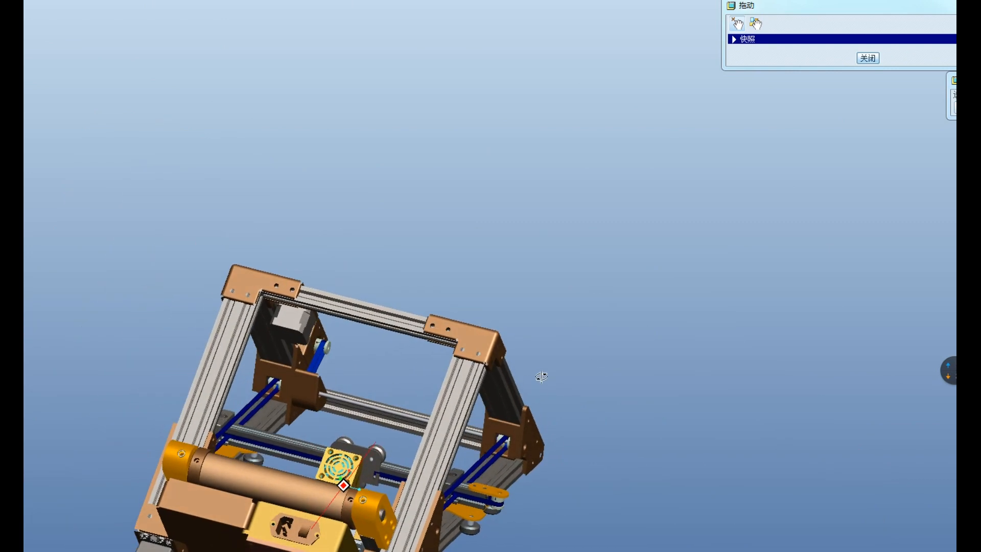
scroll("up", 3)
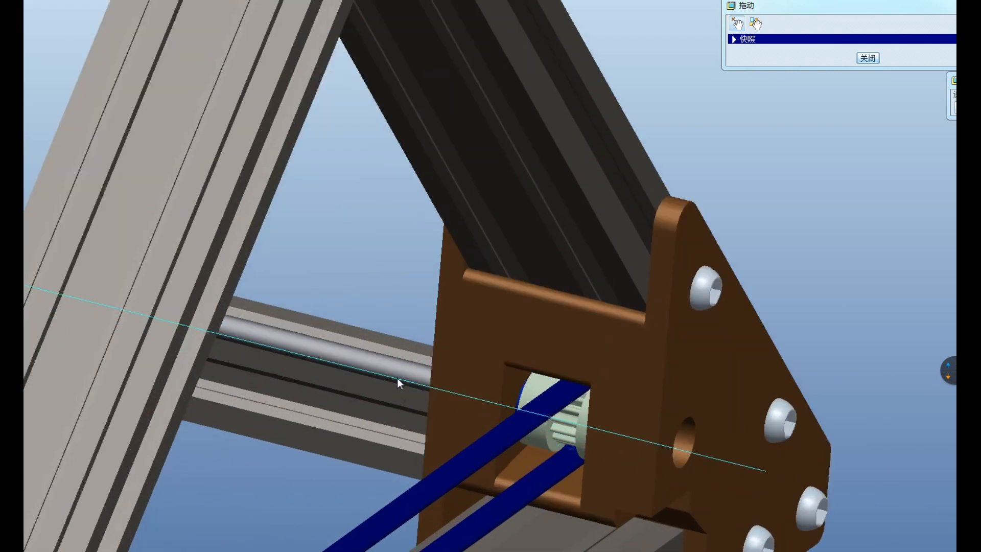